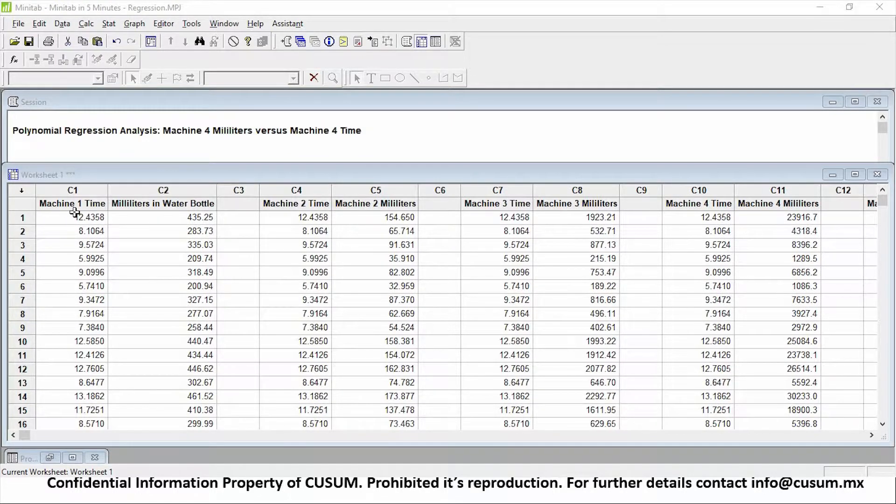
Review the worksheet cells holding the Machine 1 time and milliliter data
{"action": "left_click", "coordinate": [72, 203]}
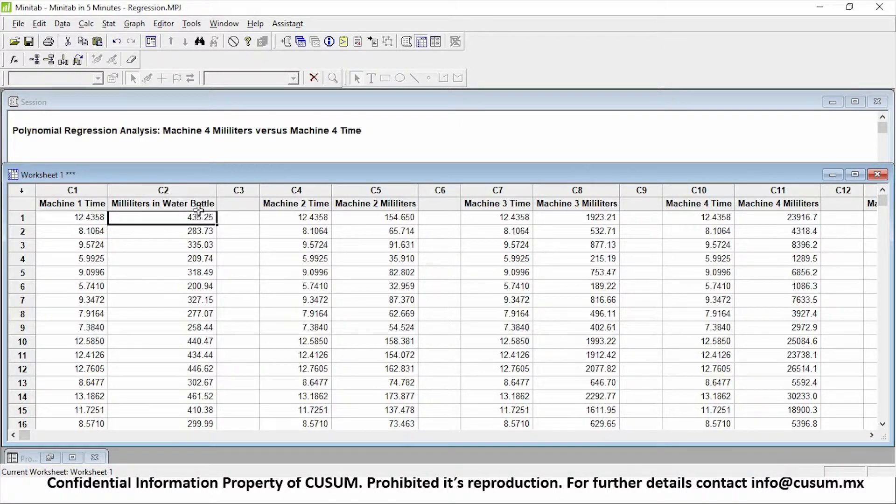
{"action": "left_click", "coordinate": [72, 230]}
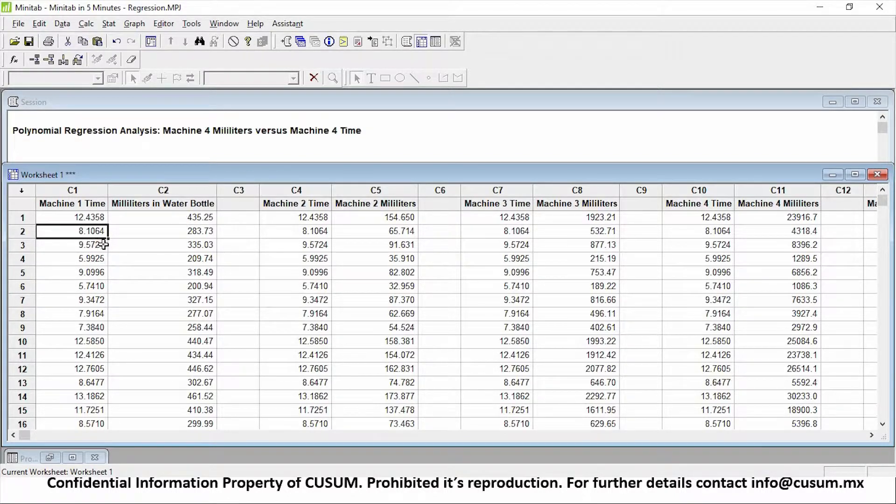
{"action": "left_click", "coordinate": [73, 245]}
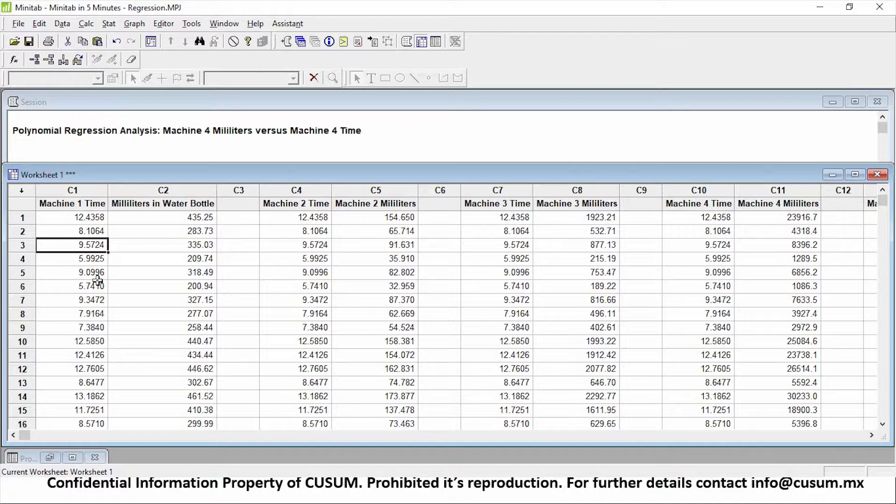
{"action": "left_click", "coordinate": [163, 245]}
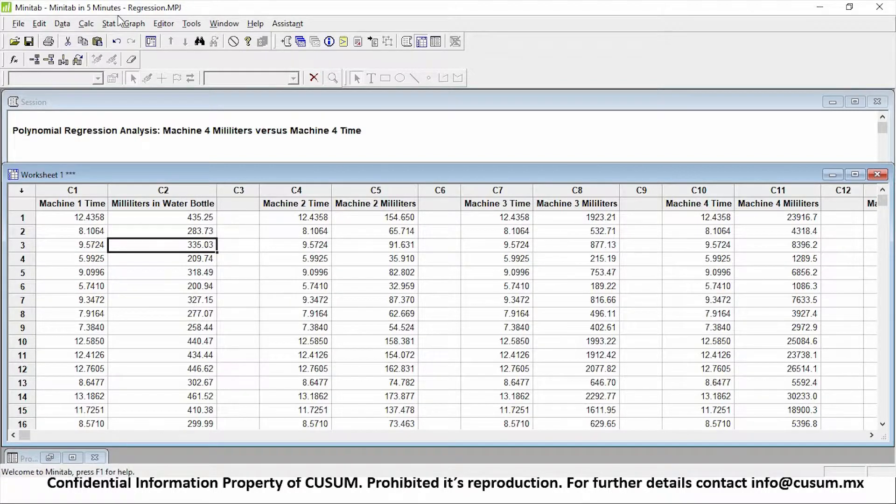
Fit a linear line plot with Machine 1 Time as predictor for Milliliters in Water Bottle
{"action": "left_click", "coordinate": [108, 24]}
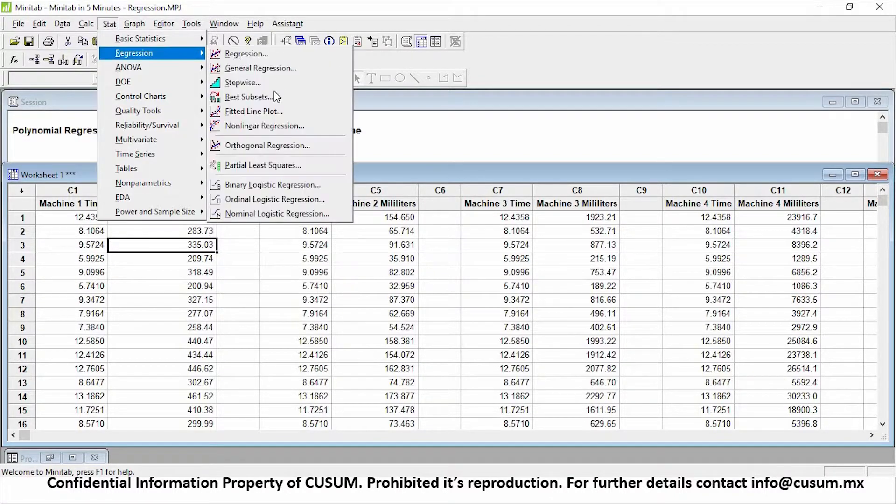
{"action": "left_click", "coordinate": [253, 111]}
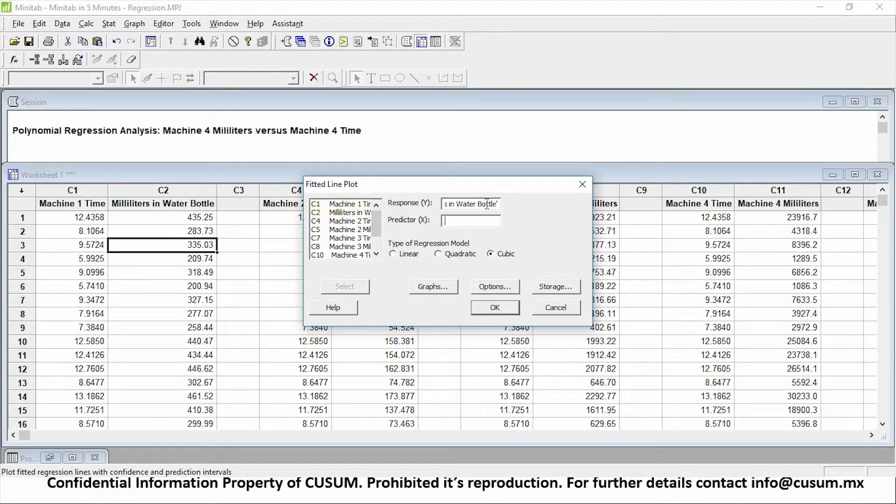
{"action": "left_click", "coordinate": [350, 204]}
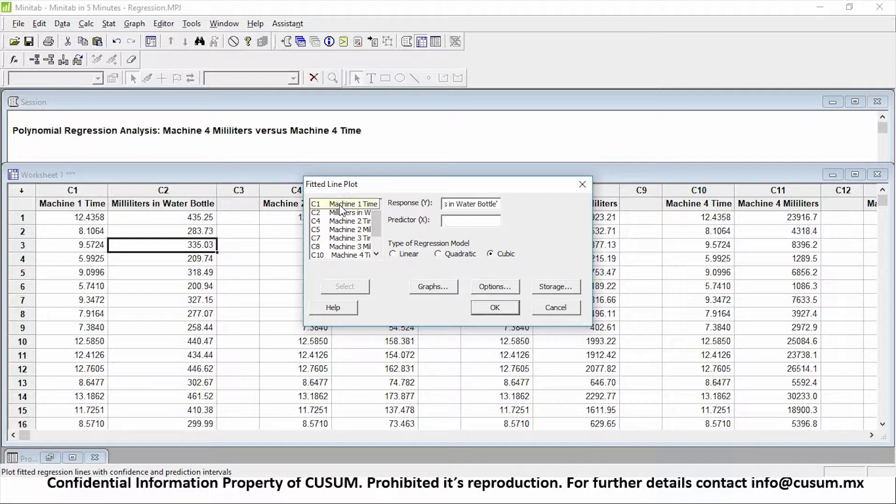
{"action": "double_click", "coordinate": [350, 204]}
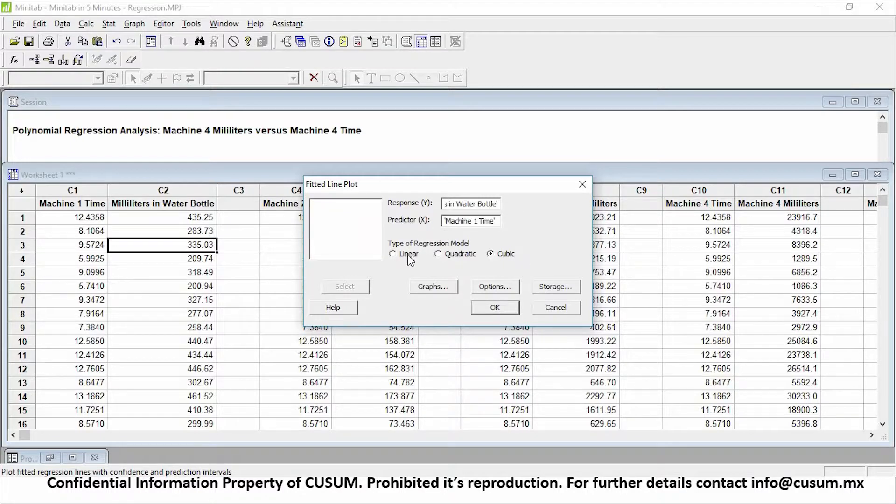
{"action": "left_click", "coordinate": [393, 253]}
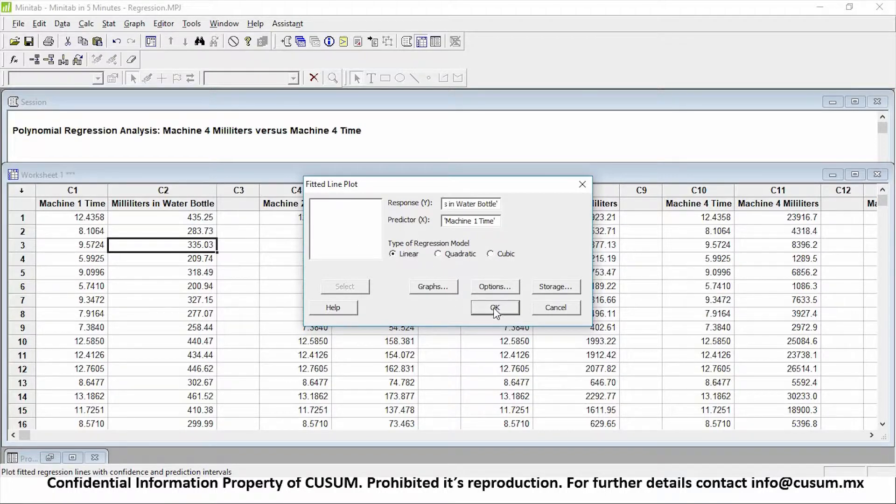
{"action": "left_click", "coordinate": [494, 308]}
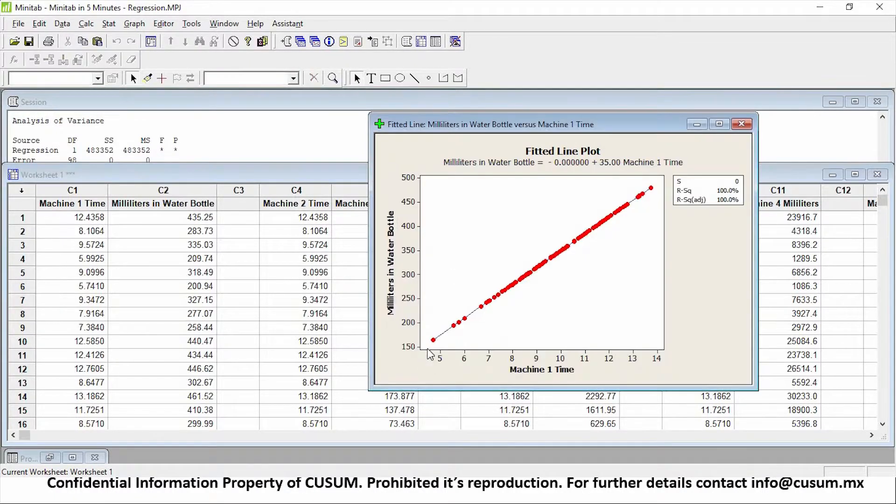
{"action": "mouse_move", "coordinate": [469, 343]}
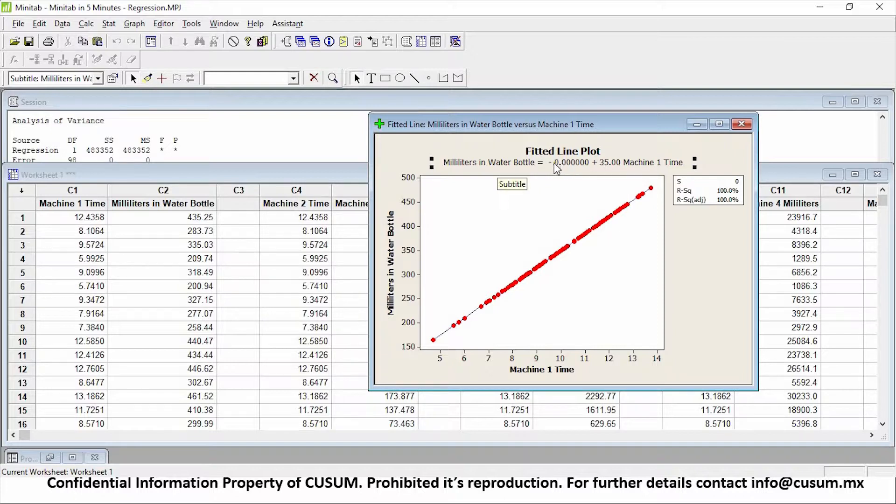
{"action": "mouse_move", "coordinate": [595, 169]}
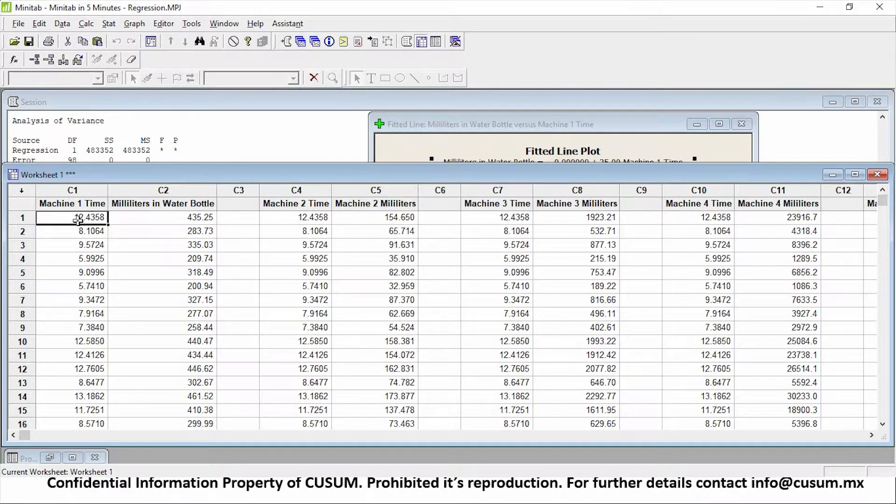
Return to the worksheet, then inspect the S and R-Sq summary table of the Machine 1 plot
{"action": "left_click", "coordinate": [162, 218]}
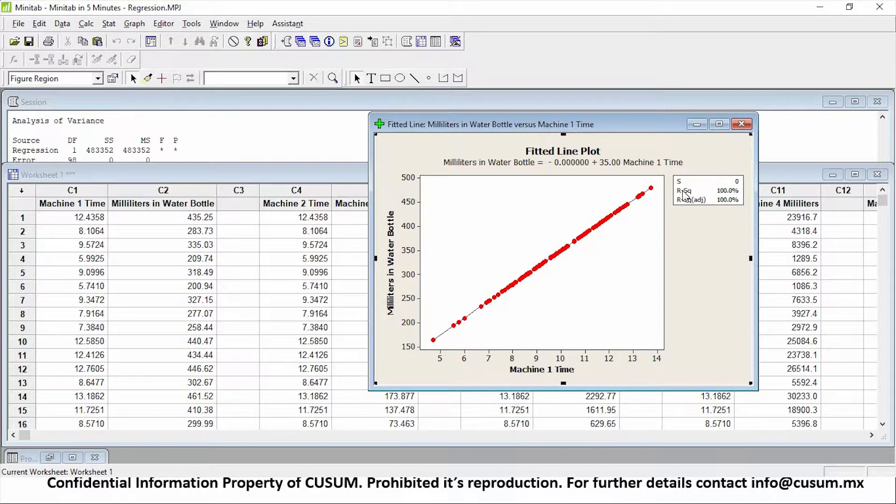
{"action": "left_click", "coordinate": [707, 190]}
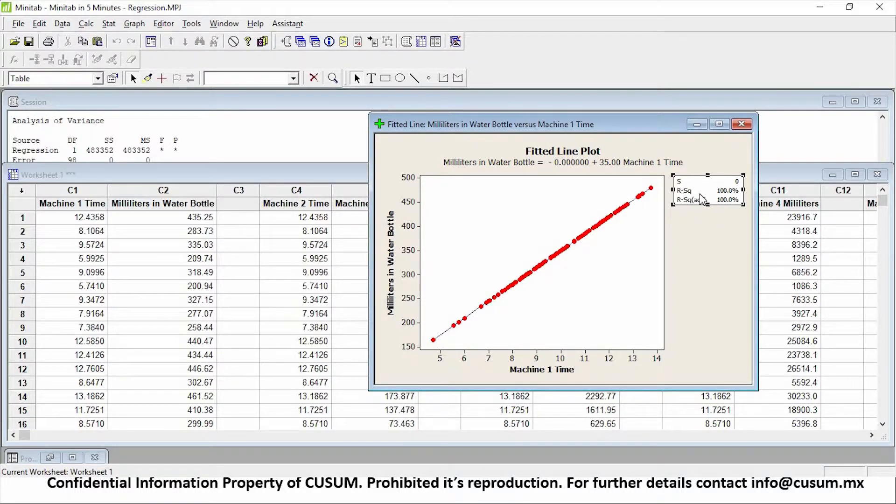
{"action": "mouse_move", "coordinate": [695, 199]}
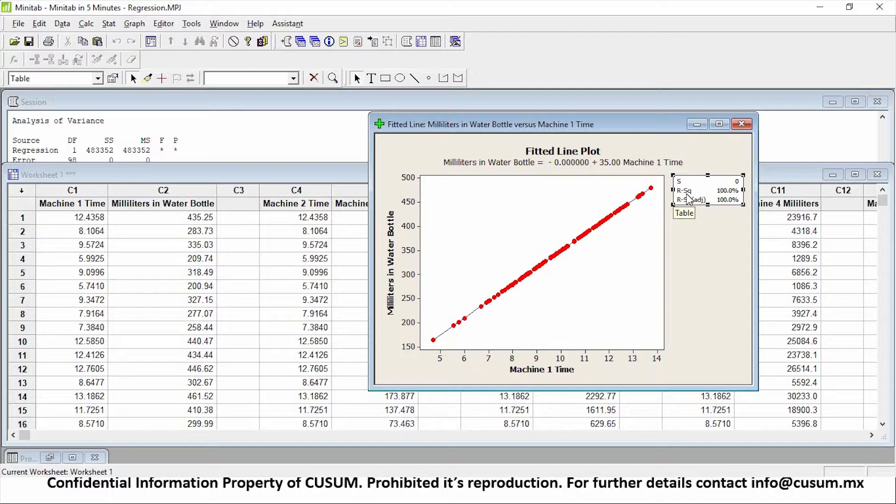
{"action": "mouse_move", "coordinate": [643, 191]}
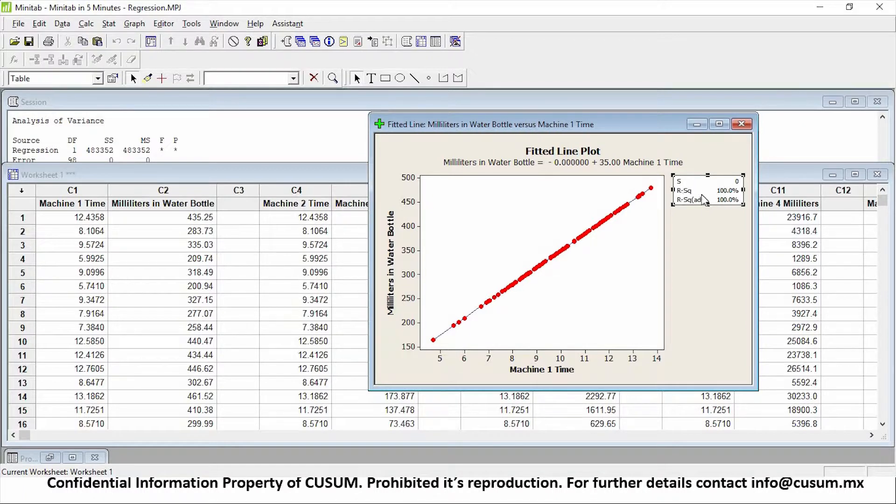
{"action": "mouse_move", "coordinate": [734, 261]}
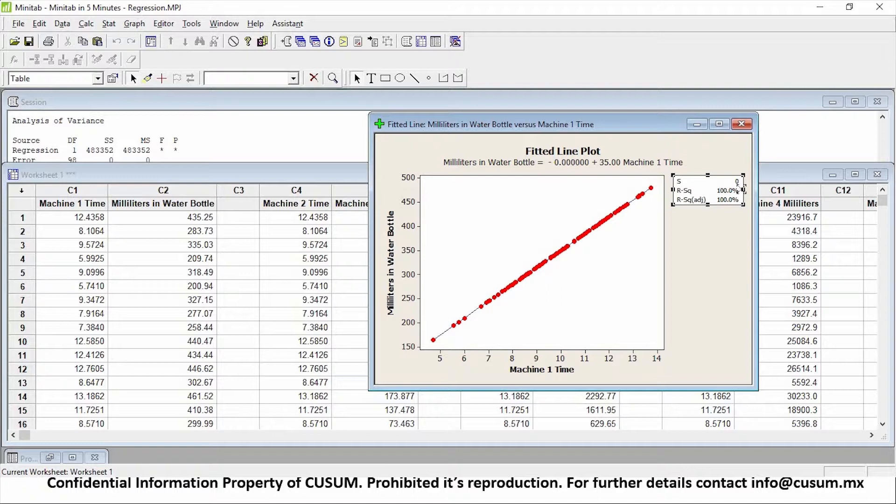
{"action": "mouse_move", "coordinate": [722, 193]}
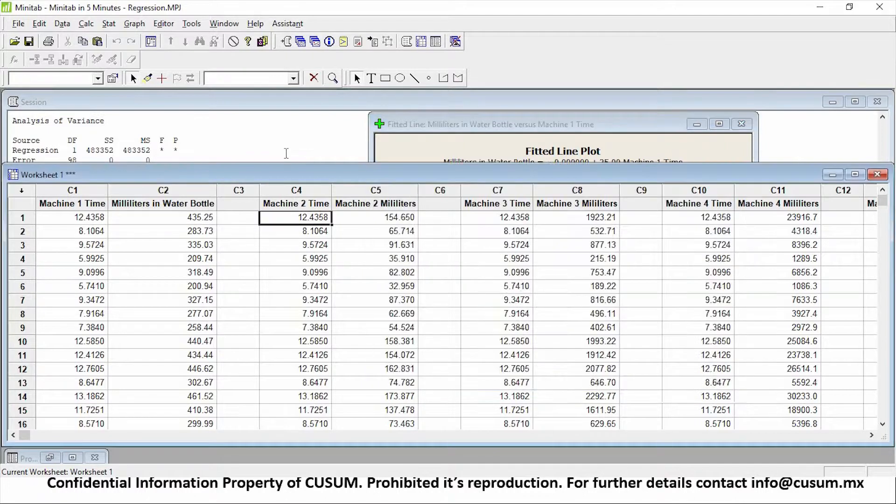
Create a linear fitted line plot of Machine 2 Milliliters versus Machine 2 Time
{"action": "left_click", "coordinate": [109, 23]}
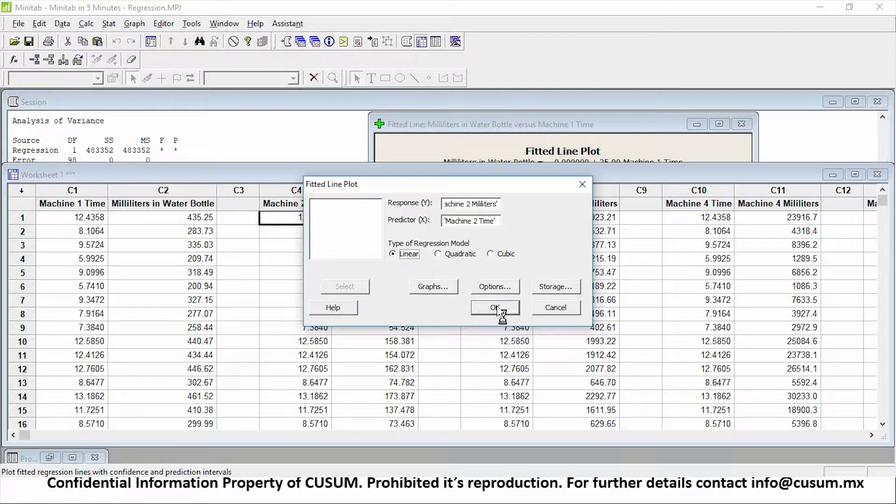
{"action": "left_click", "coordinate": [495, 307]}
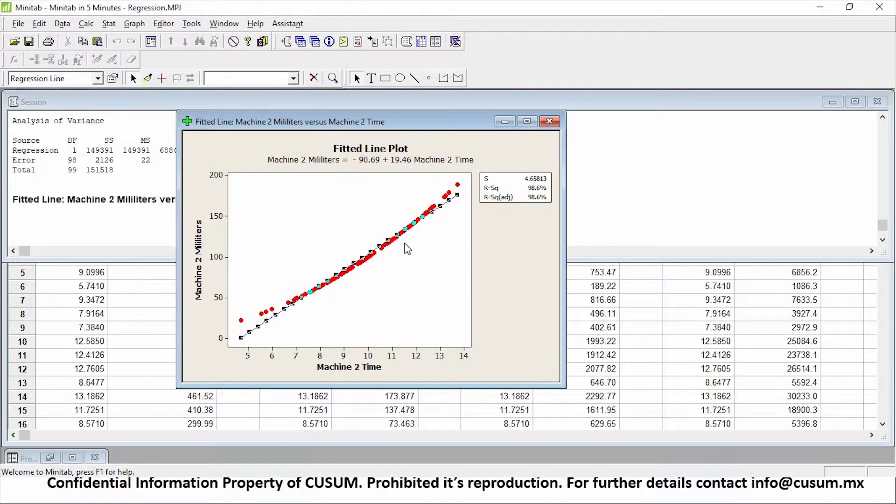
Drag the linear Machine 2 plot window aside to uncover the Session window ANOVA output
{"action": "left_click", "coordinate": [348, 258]}
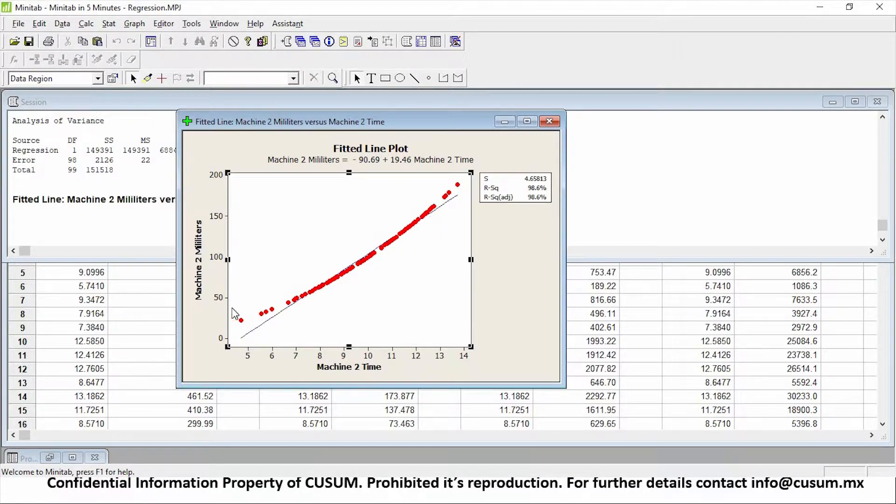
{"action": "mouse_move", "coordinate": [272, 333]}
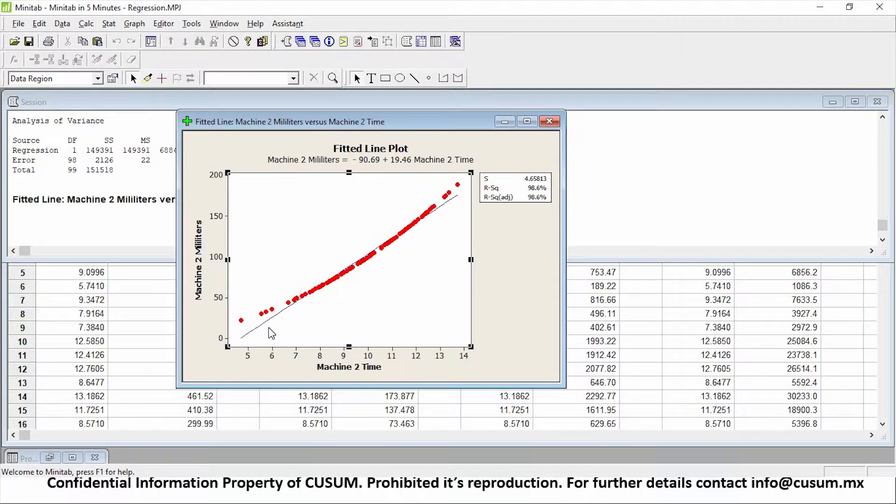
{"action": "mouse_move", "coordinate": [454, 184]}
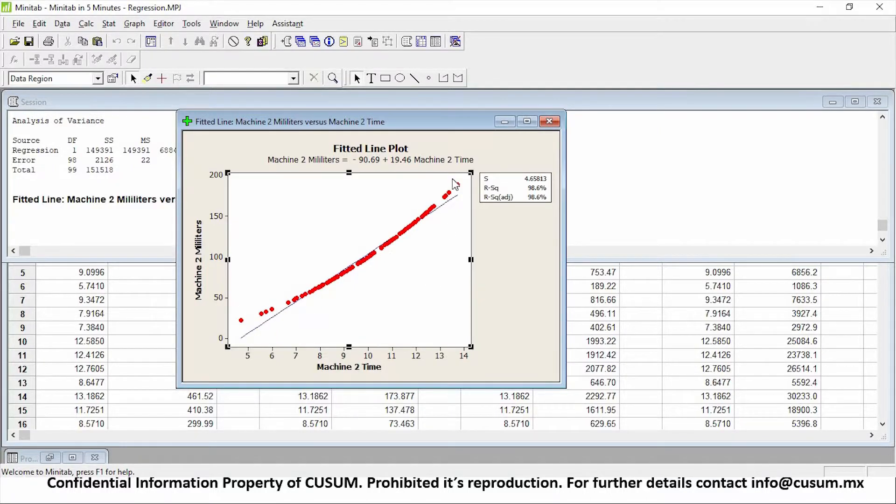
{"action": "mouse_move", "coordinate": [488, 139]}
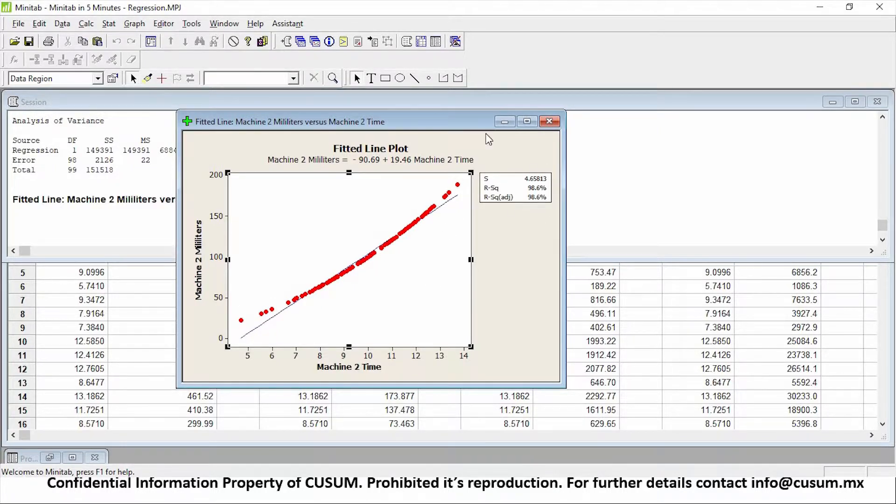
{"action": "left_click_drag", "start_coordinate": [286, 121], "coordinate": [134, 122]}
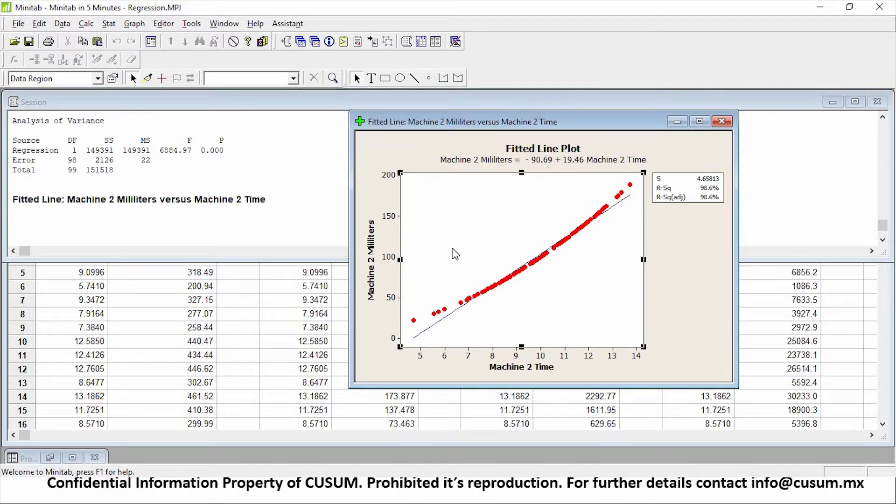
{"action": "mouse_move", "coordinate": [417, 314]}
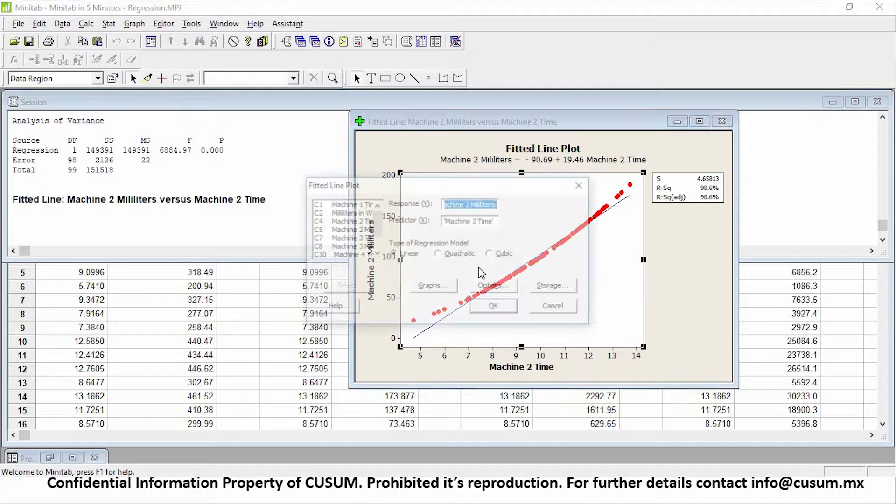
Refit Machine 2 Milliliters versus Time with a quadratic regression model
{"action": "left_click", "coordinate": [438, 254]}
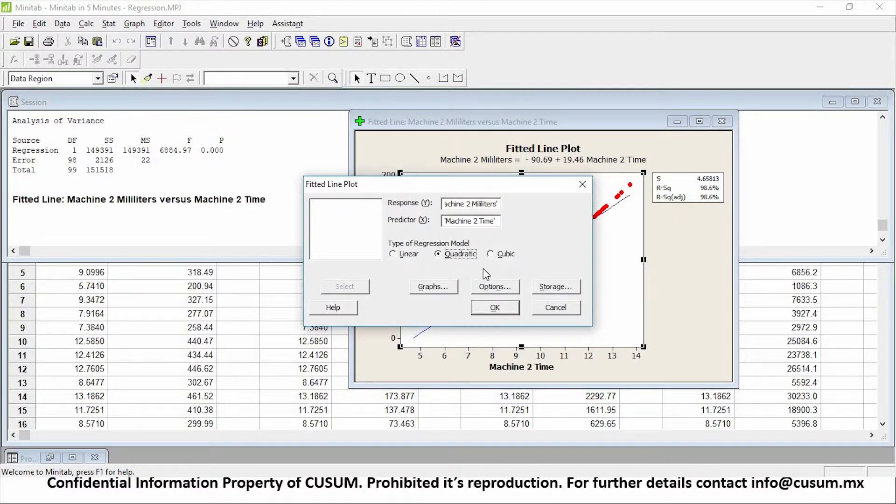
{"action": "left_click", "coordinate": [495, 307]}
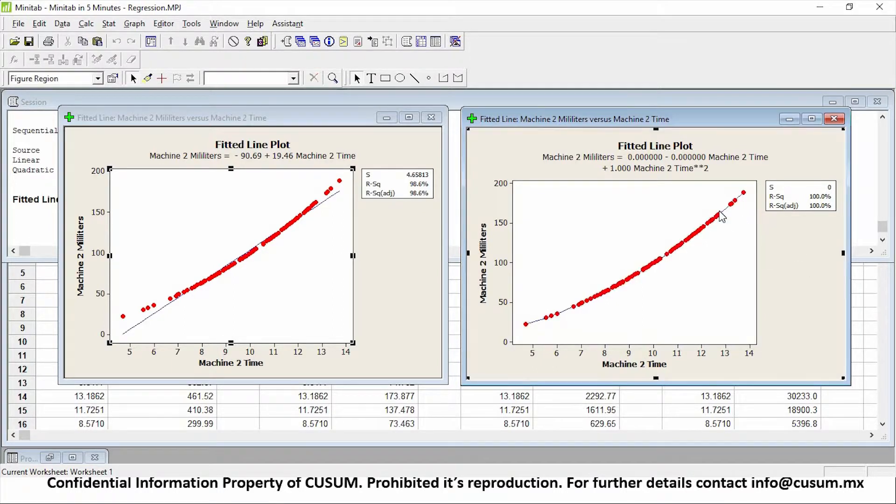
{"action": "mouse_move", "coordinate": [405, 215]}
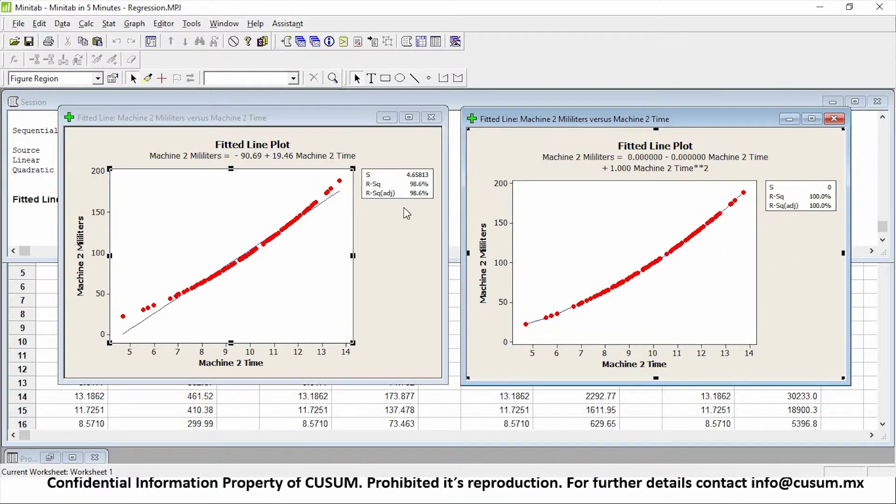
{"action": "mouse_move", "coordinate": [675, 212]}
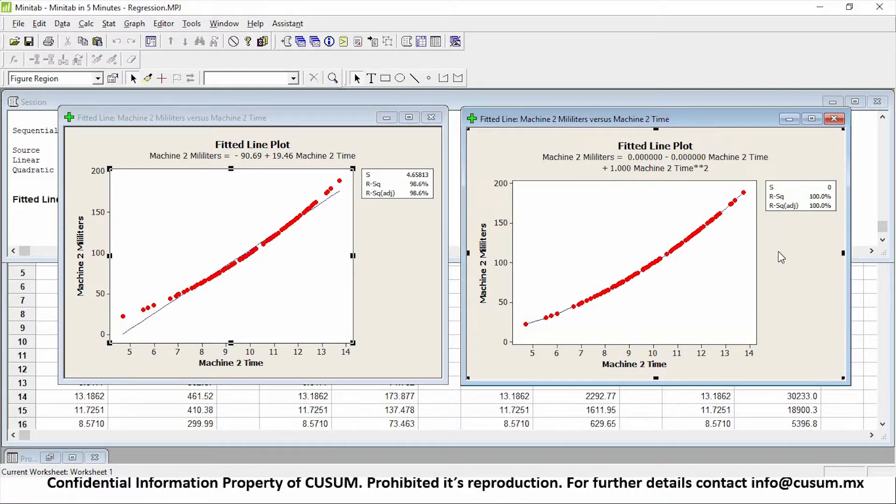
{"action": "mouse_move", "coordinate": [696, 164]}
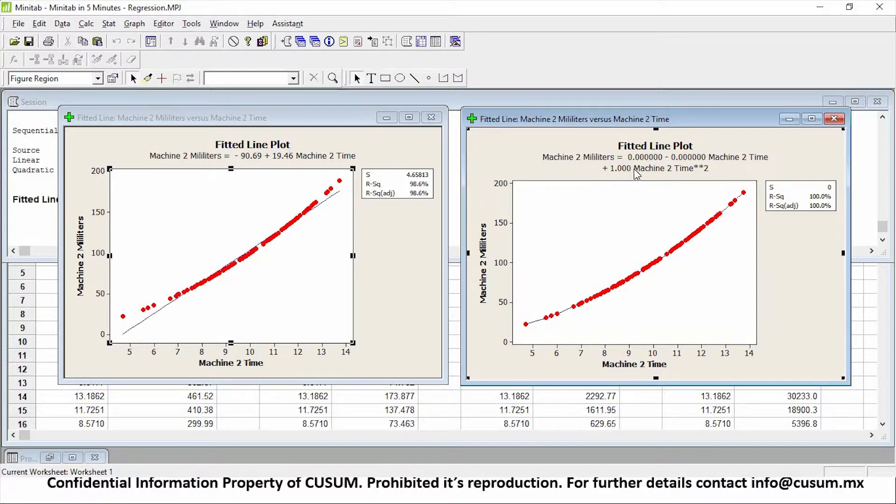
{"action": "mouse_move", "coordinate": [703, 174]}
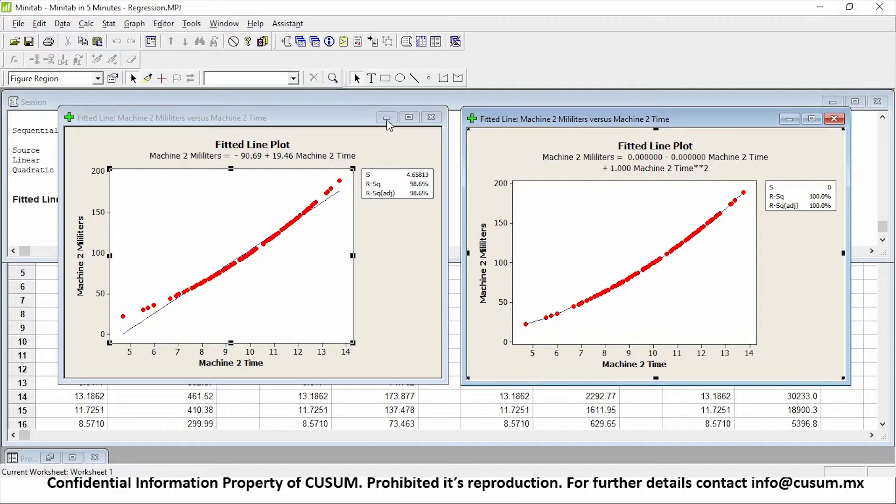
Minimise the linear plot, check Machine 2 worksheet values, and bring the quadratic plot forward
{"action": "left_click", "coordinate": [386, 118]}
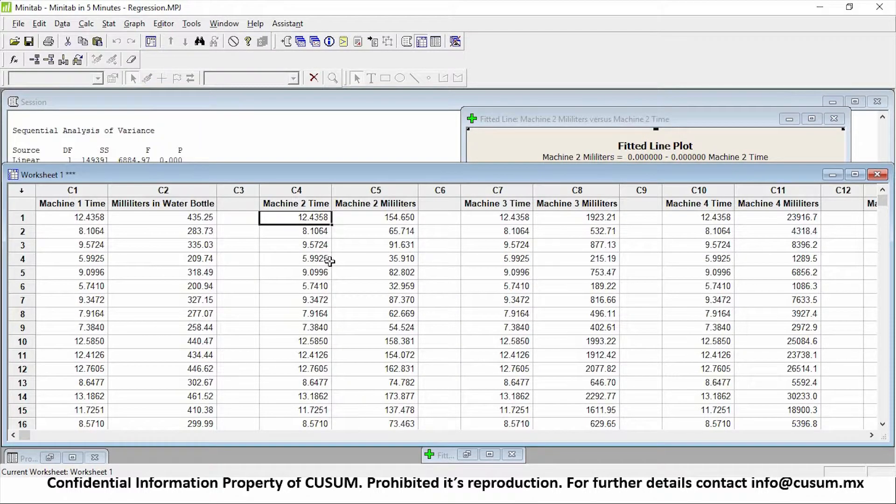
{"action": "left_click", "coordinate": [376, 217]}
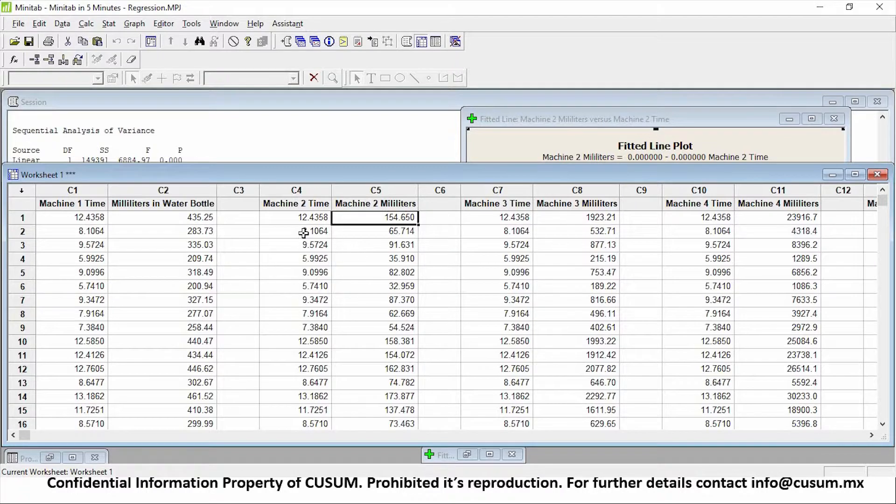
{"action": "left_click", "coordinate": [296, 231]}
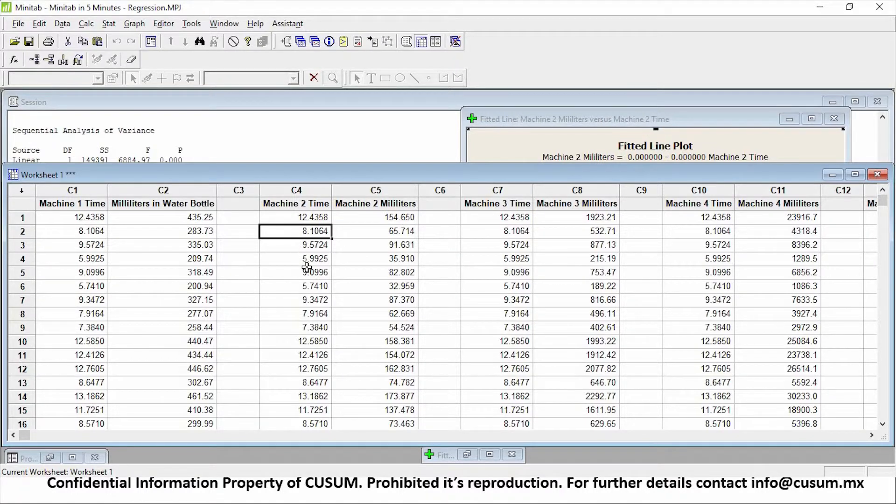
{"action": "left_click", "coordinate": [375, 232]}
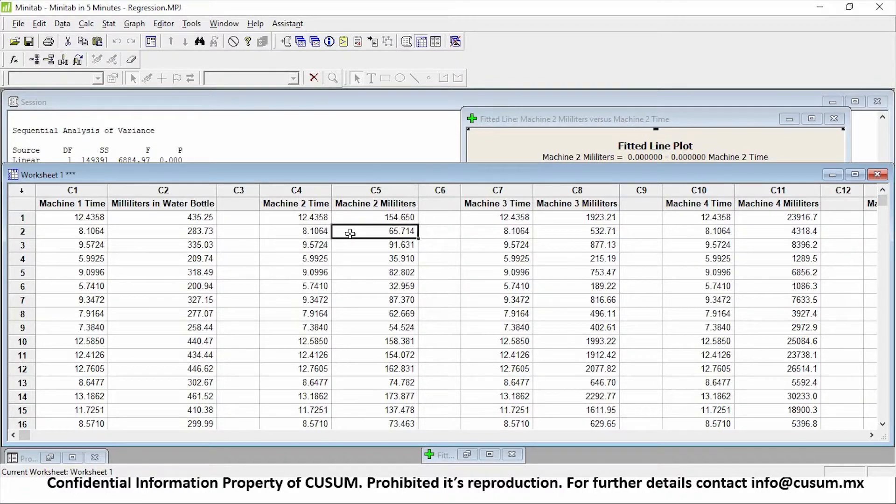
{"action": "left_click", "coordinate": [566, 118]}
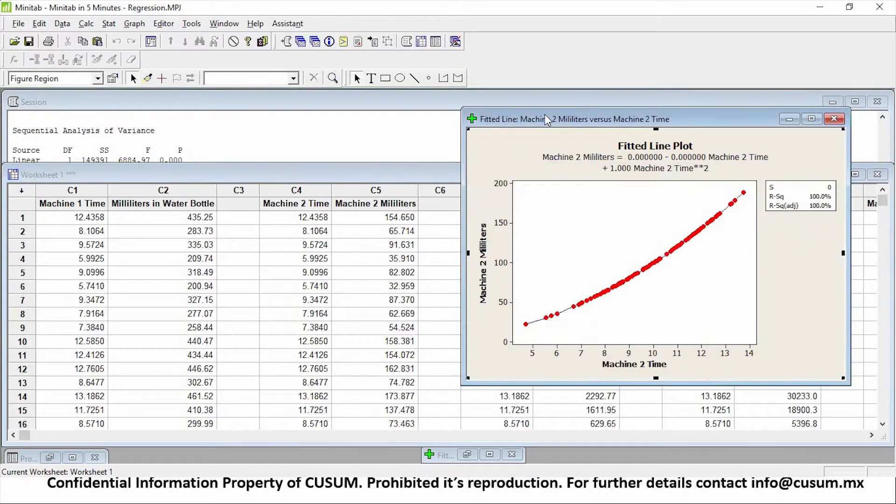
{"action": "left_click_drag", "start_coordinate": [568, 118], "coordinate": [536, 126]}
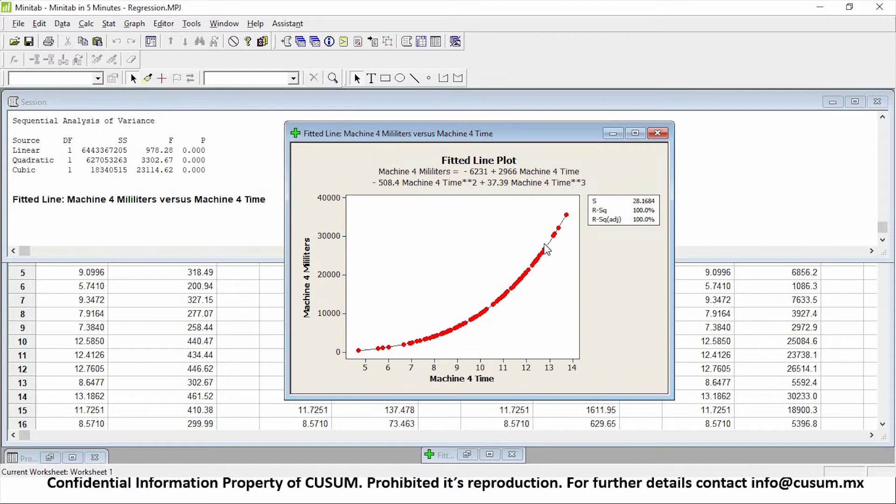
Select the cubic equation subtitle, then bring the Session window regression output to front
{"action": "left_click", "coordinate": [623, 210]}
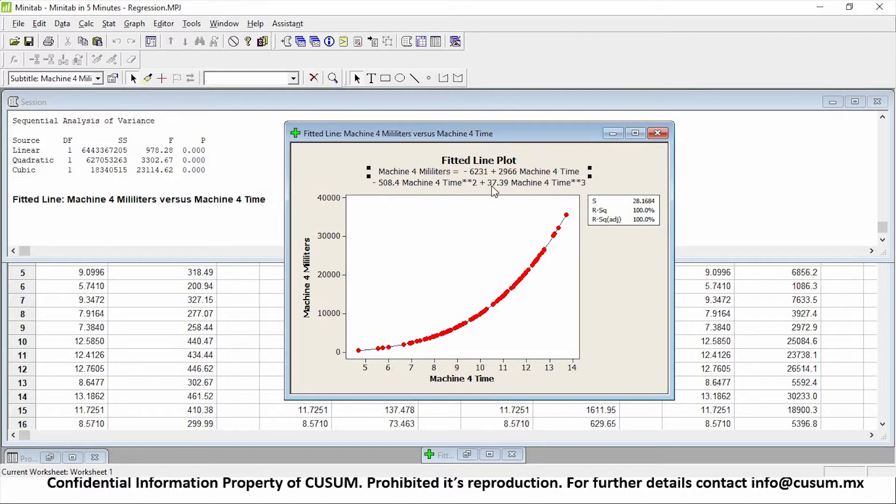
{"action": "left_click", "coordinate": [658, 134]}
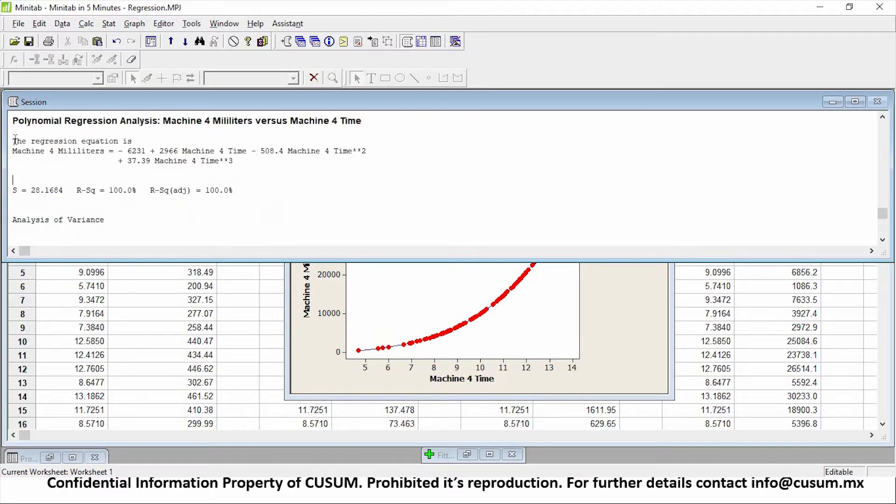
Highlight 'R-Sq = 100.0% R-Sq(adj) = 100.0%' and scroll to the Analysis of Variance table
{"action": "left_click_drag", "start_coordinate": [12, 141], "coordinate": [232, 161]}
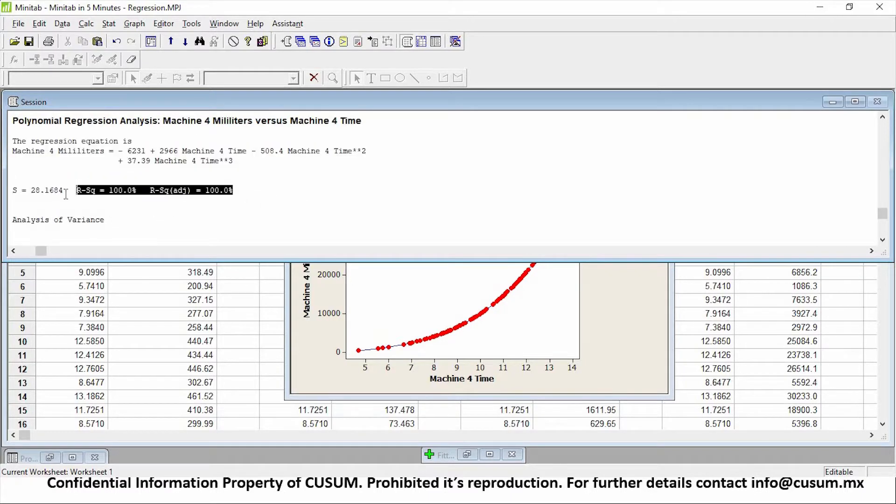
{"action": "scroll", "scroll_direction": "down", "scroll_amount": 3}
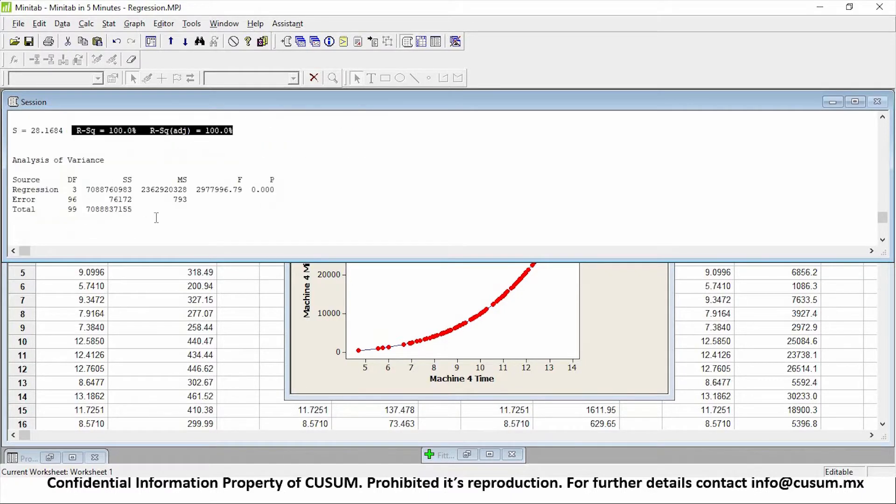
{"action": "scroll", "scroll_direction": "down", "scroll_amount": 3}
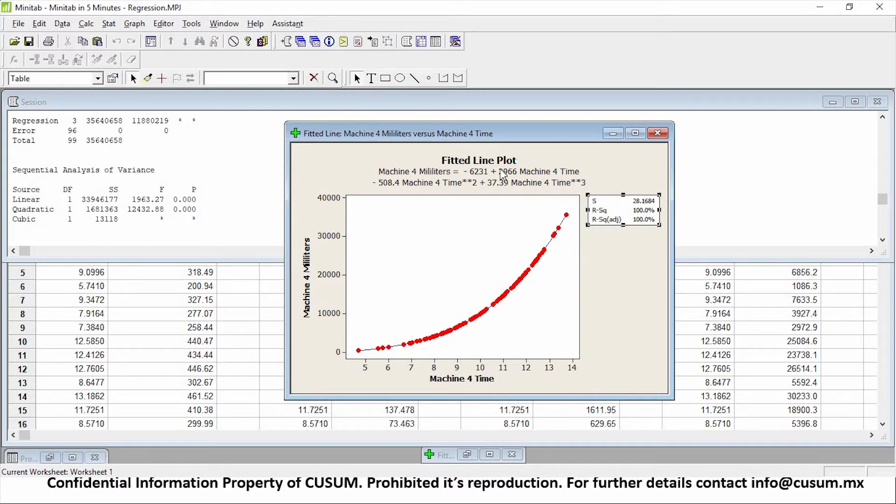
Bring the Machine 4 cubic plot forward and select its regression equation subtitle
{"action": "left_click", "coordinate": [478, 178]}
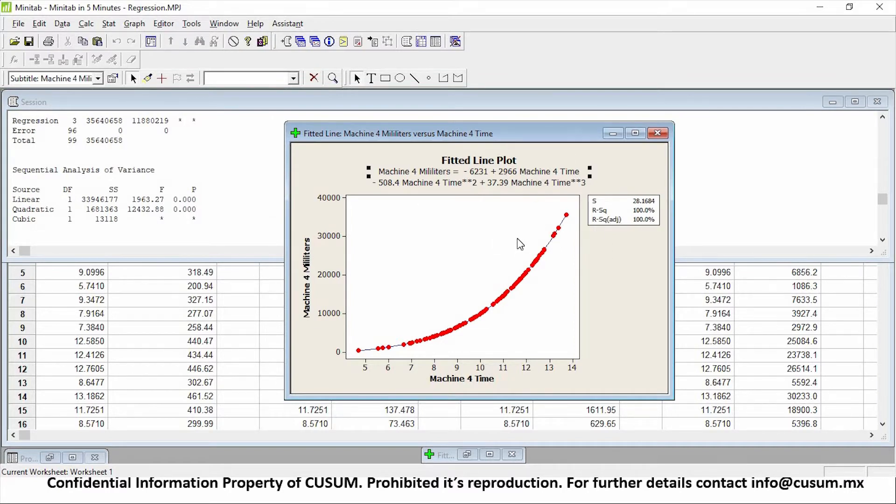